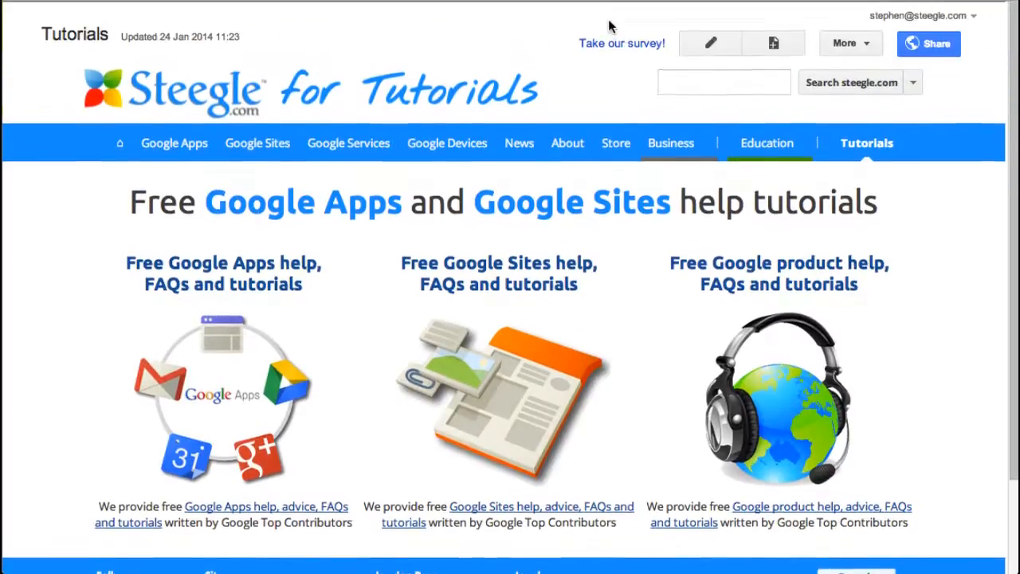
Create a new top-level page named 'File Cabinet' using the File Cabinet template.
{"action": "left_click", "coordinate": [772, 42]}
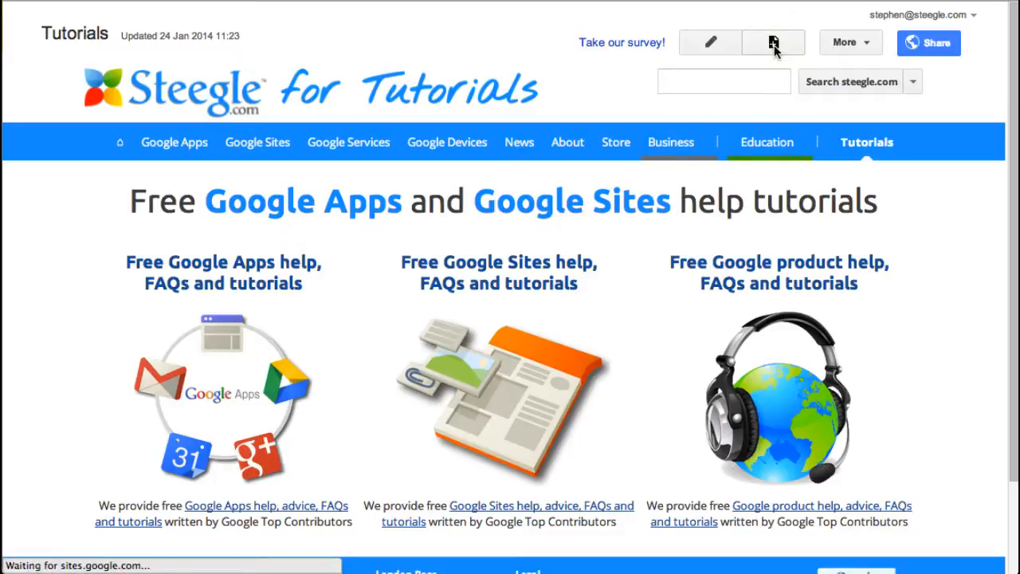
{"action": "left_click", "coordinate": [771, 42]}
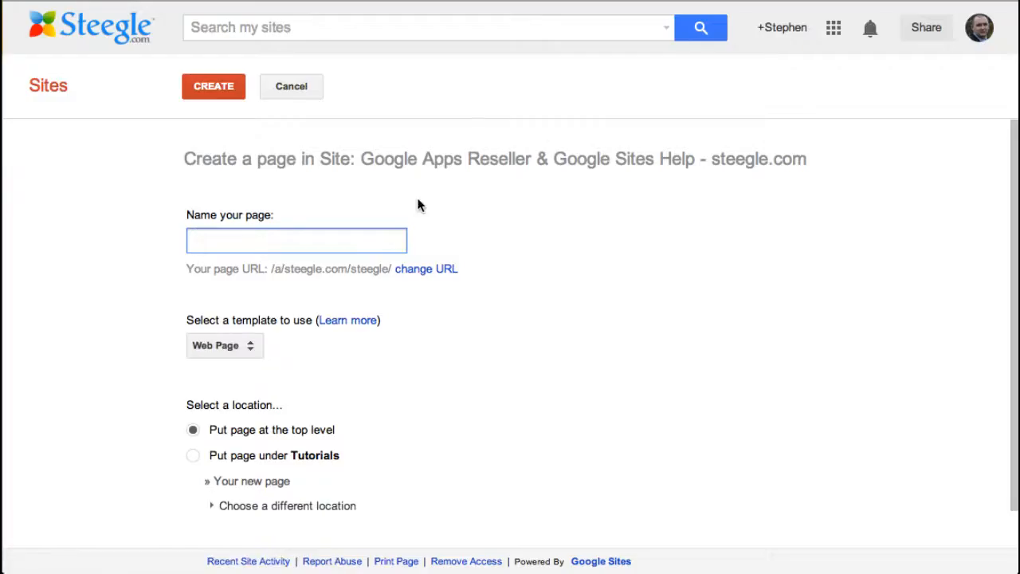
{"action": "type", "text": "File"}
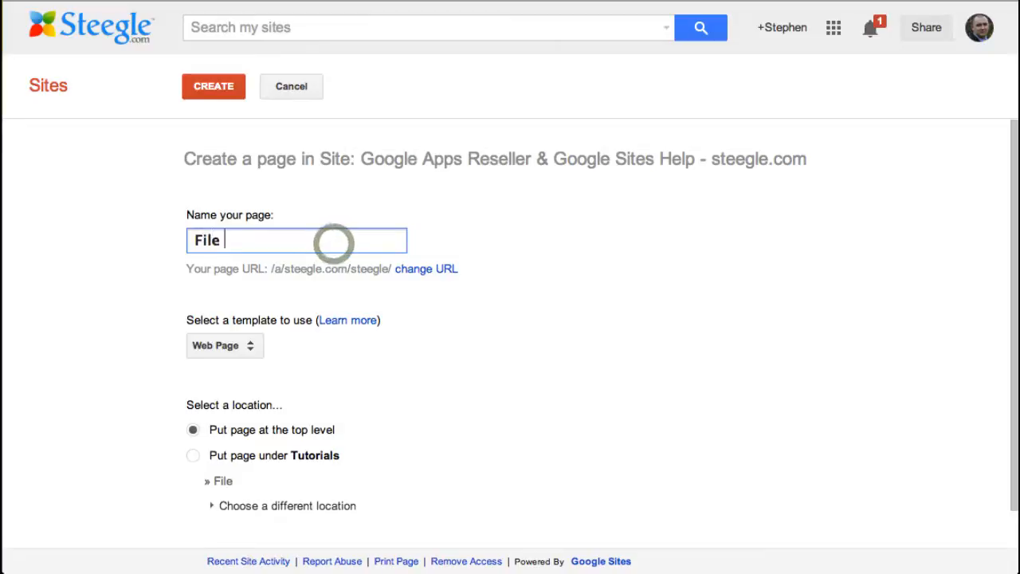
{"action": "type", "text": "Cabinet"}
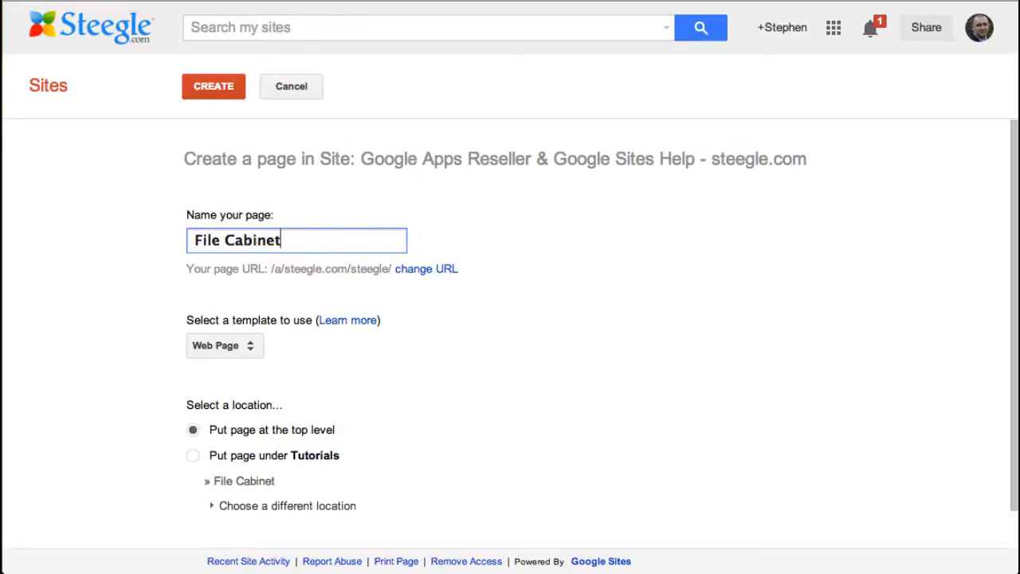
{"action": "left_click", "coordinate": [223, 344]}
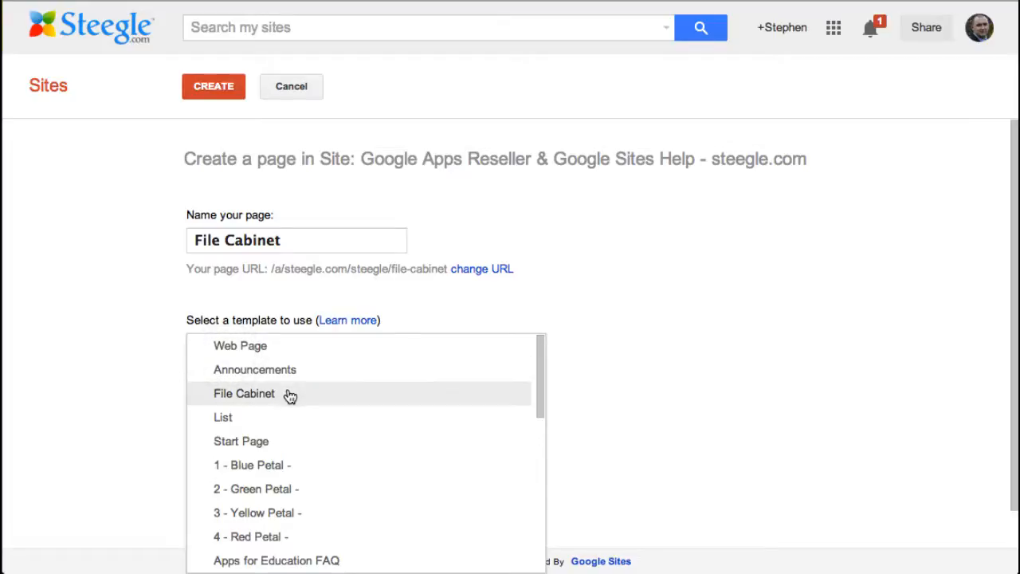
{"action": "left_click", "coordinate": [244, 392]}
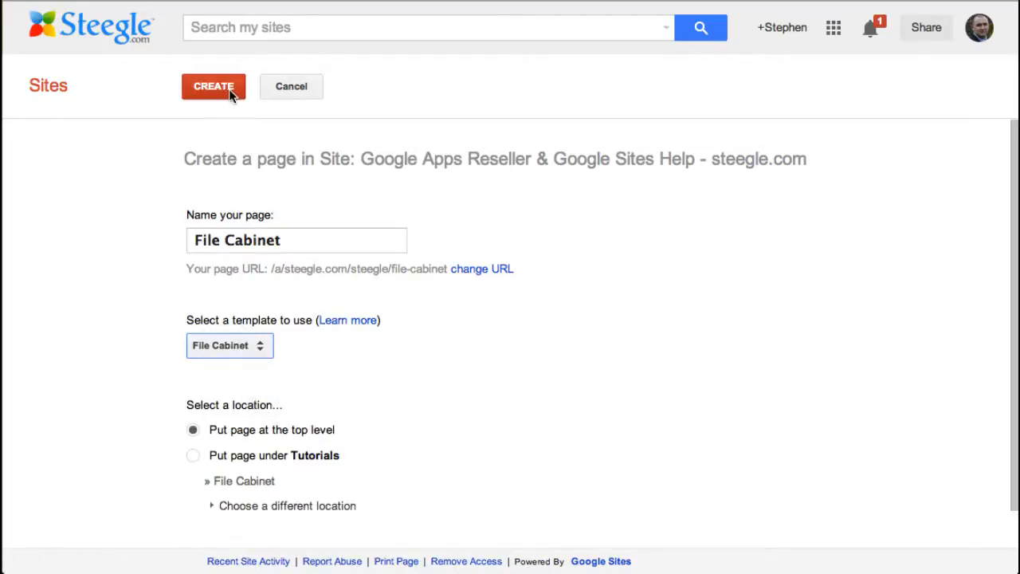
{"action": "left_click", "coordinate": [214, 86]}
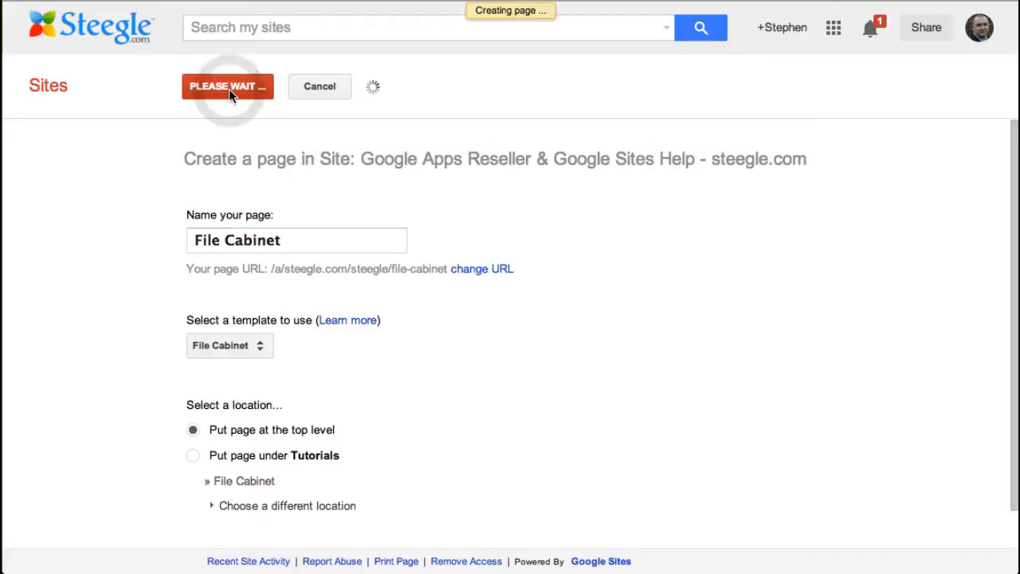
{"action": "left_click", "coordinate": [227, 86]}
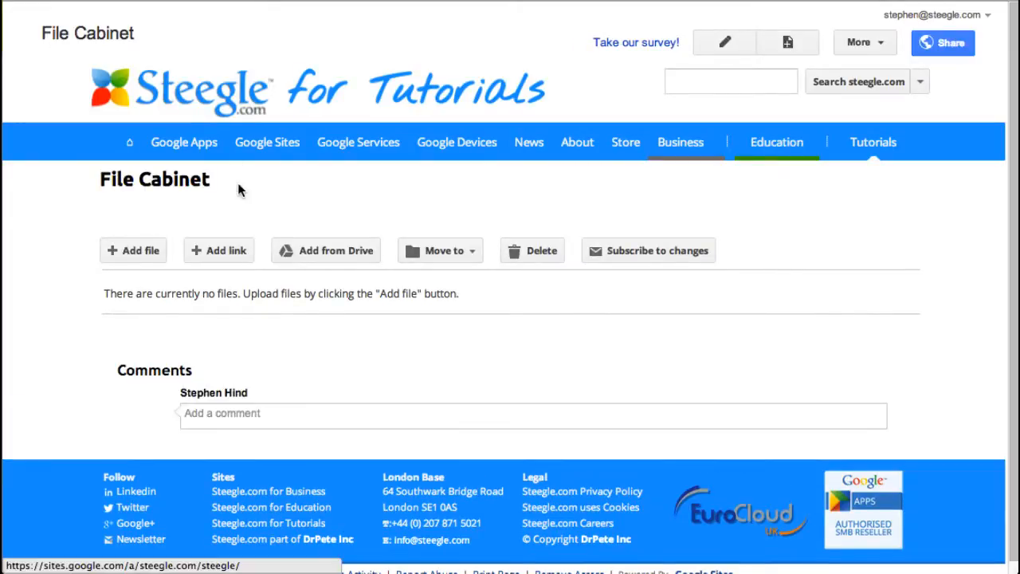
{"action": "left_click", "coordinate": [134, 251]}
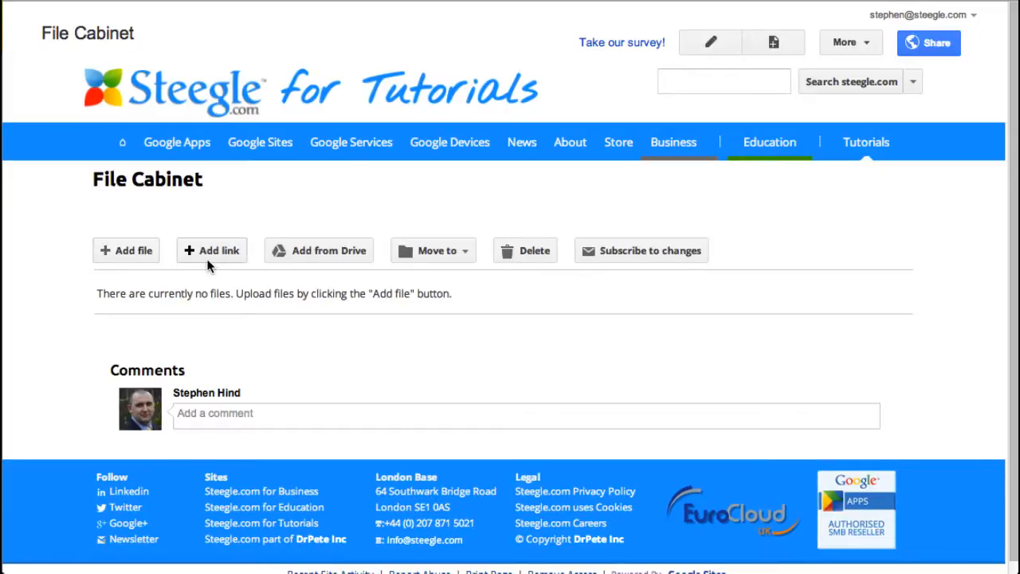
{"action": "mouse_move", "coordinate": [319, 251]}
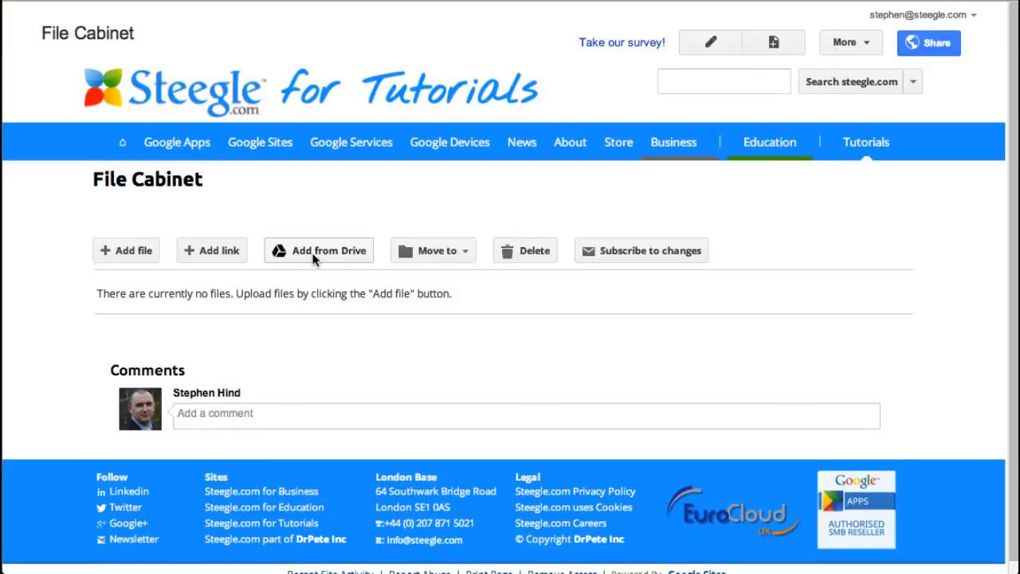
{"action": "mouse_move", "coordinate": [491, 253]}
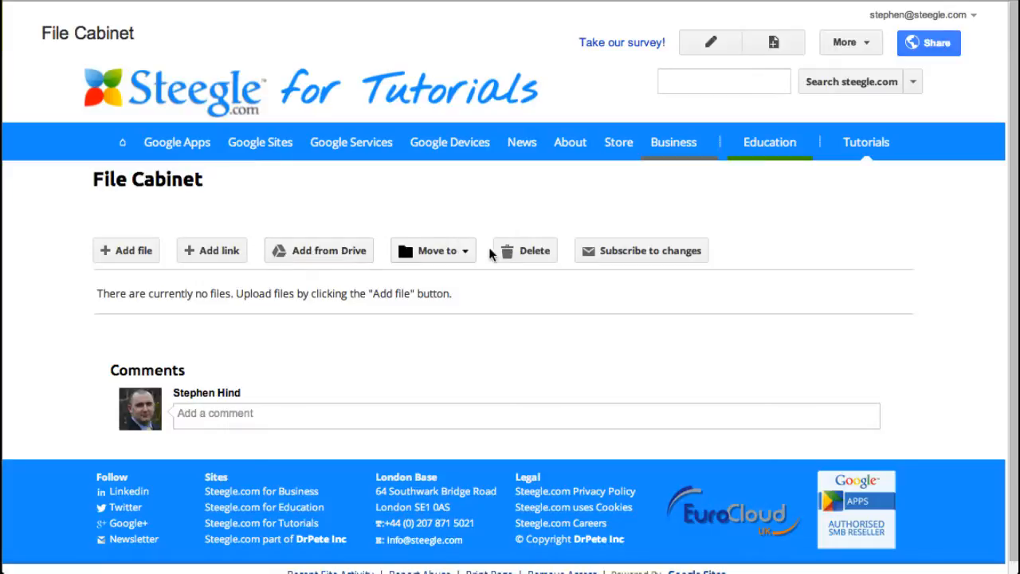
{"action": "mouse_move", "coordinate": [588, 253]}
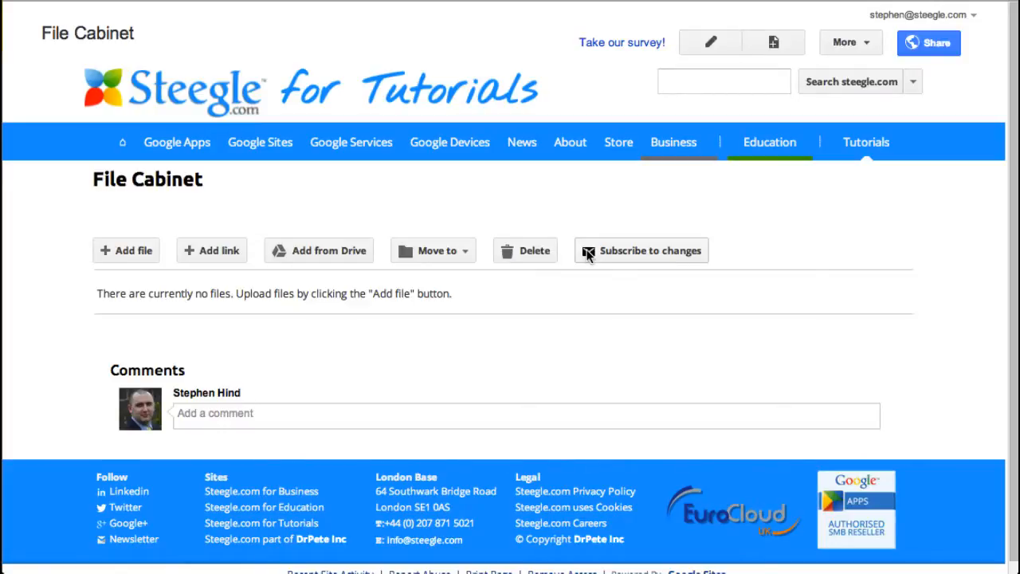
{"action": "mouse_move", "coordinate": [226, 210]}
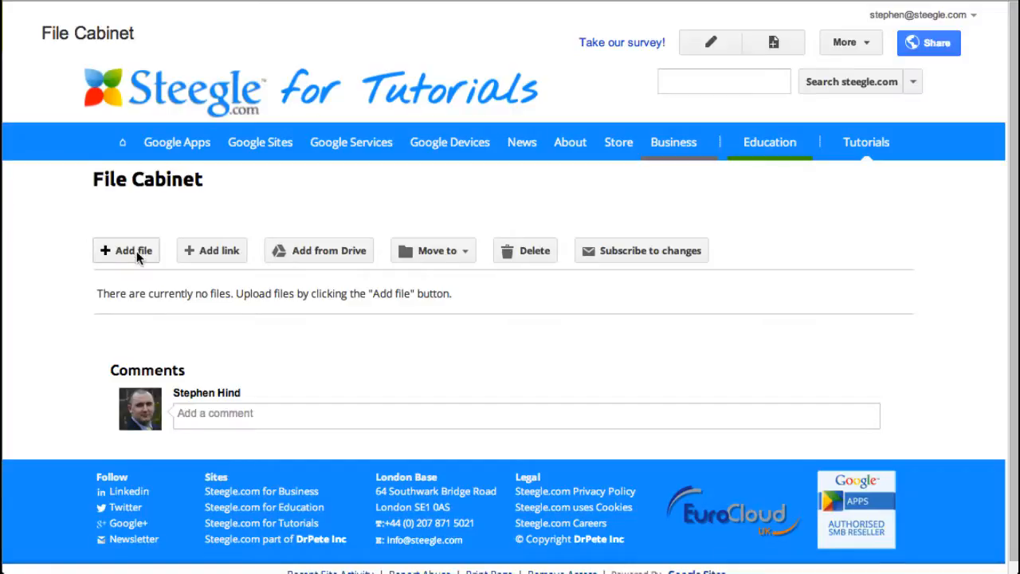
Upload calendar-128.png from the apps-icons folder as the page's first file (version 1).
{"action": "left_click", "coordinate": [126, 251]}
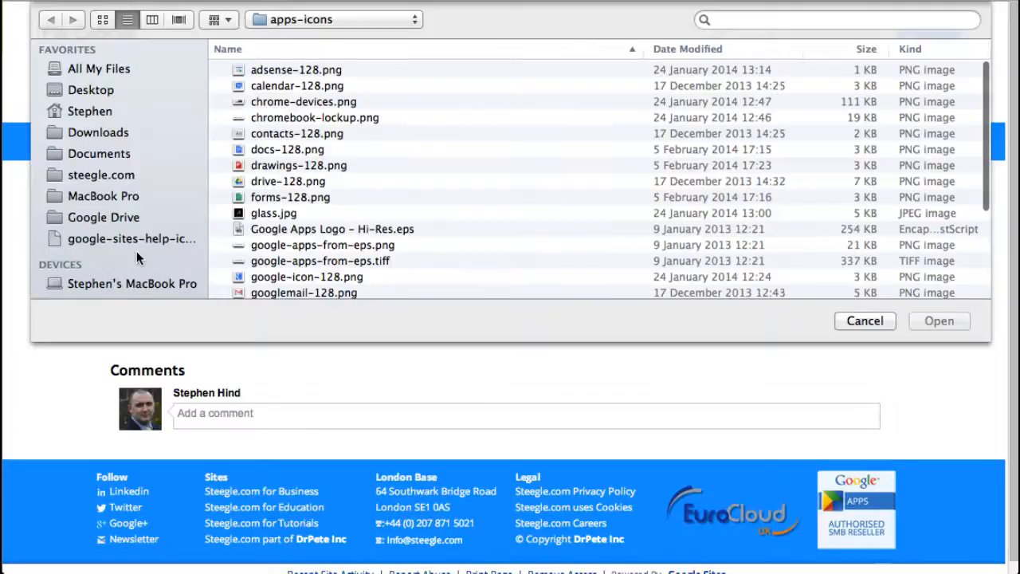
{"action": "mouse_move", "coordinate": [360, 144]}
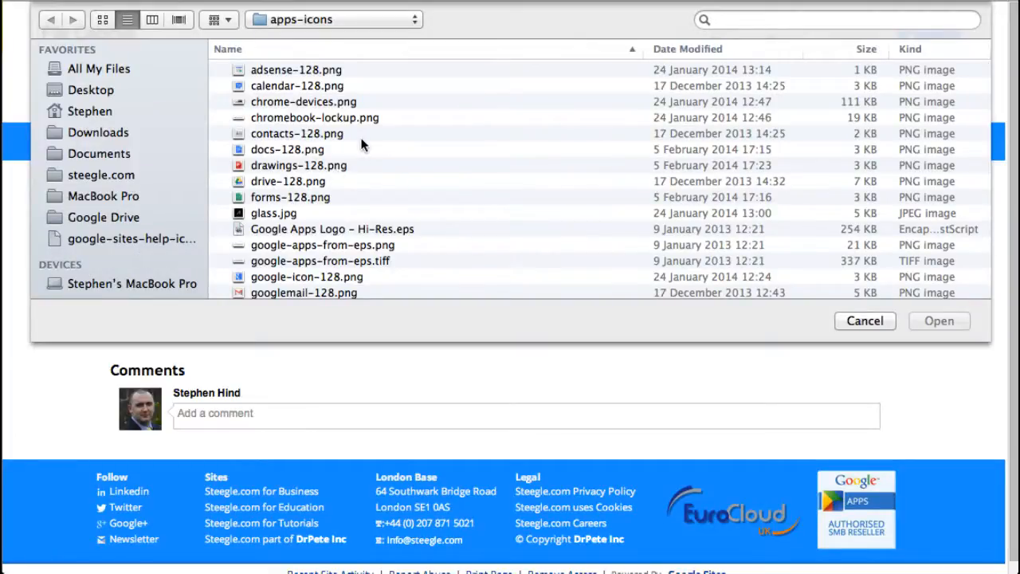
{"action": "left_click", "coordinate": [297, 86]}
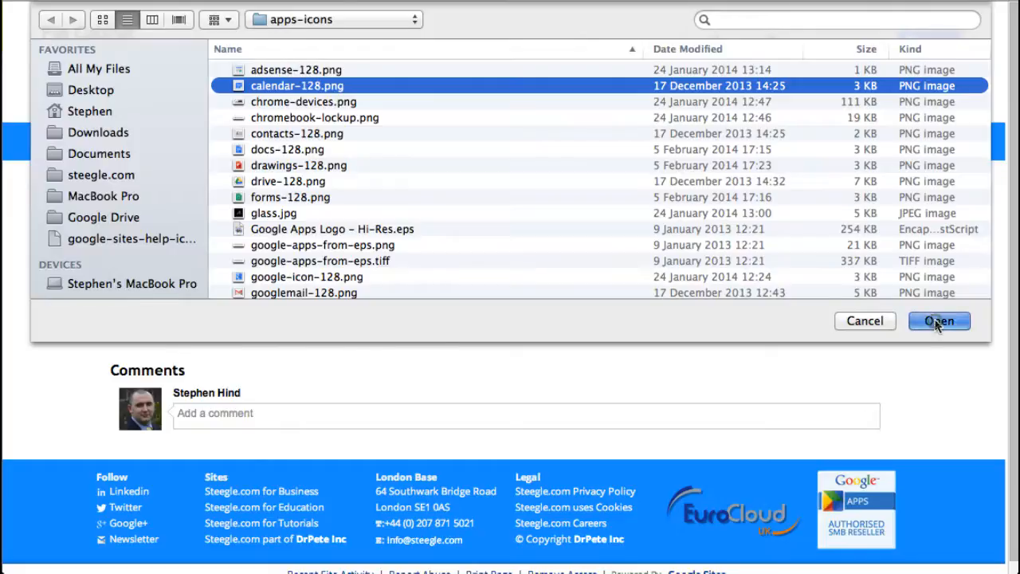
{"action": "left_click", "coordinate": [939, 320]}
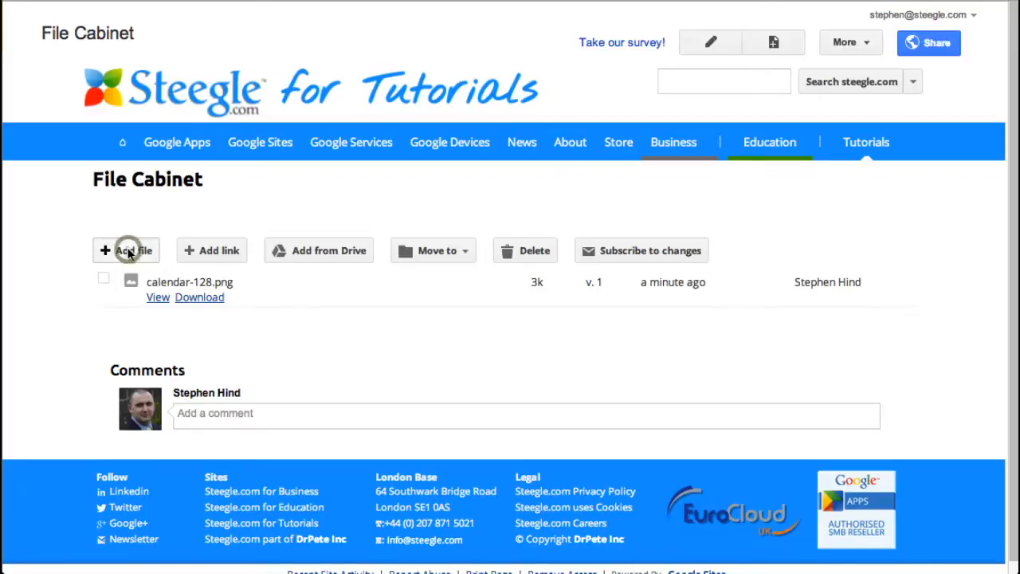
Re-upload calendar-128.png so its File Cabinet entry shows version 2.
{"action": "left_click", "coordinate": [126, 250]}
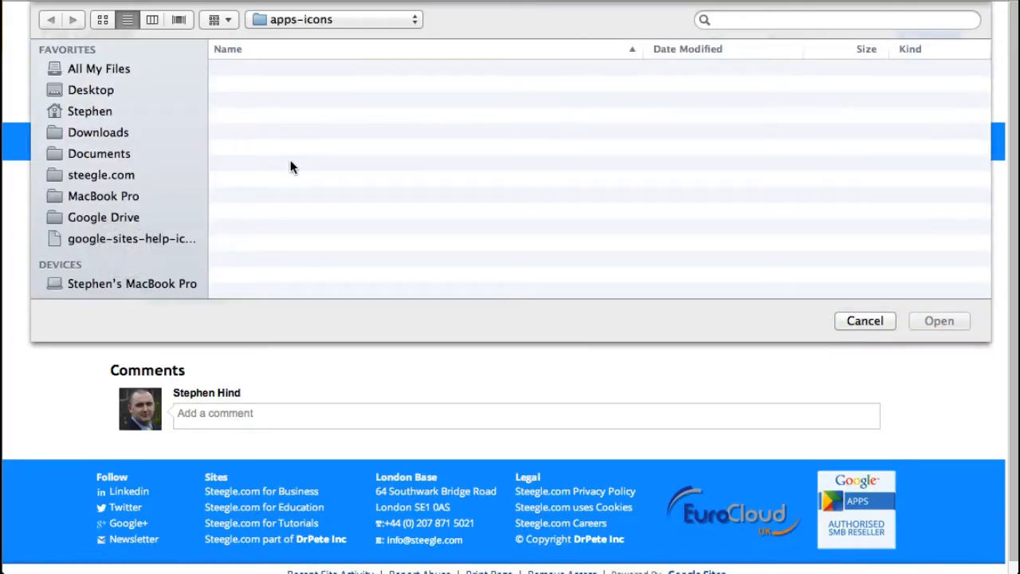
{"action": "left_click", "coordinate": [296, 86]}
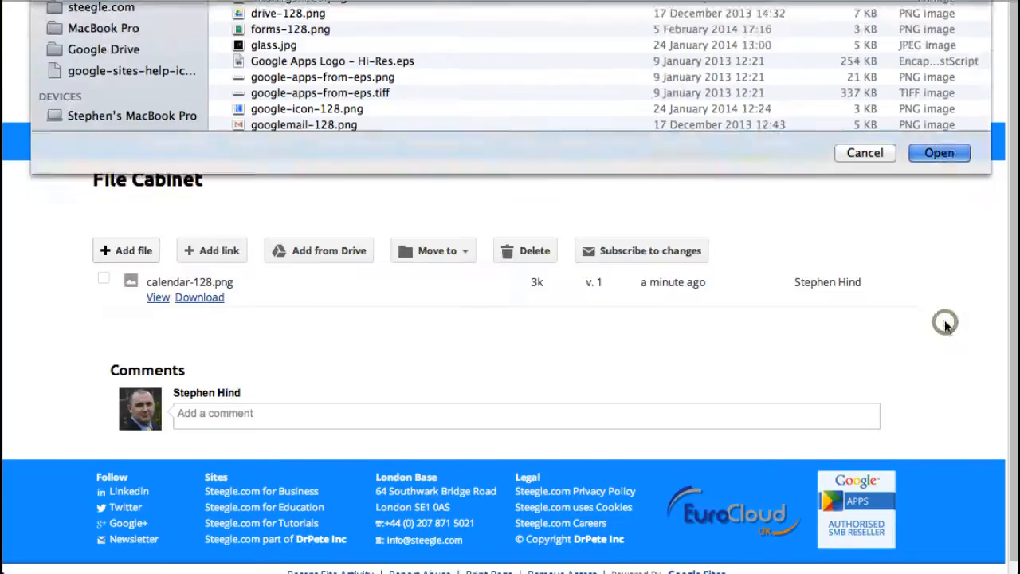
{"action": "left_click", "coordinate": [937, 153]}
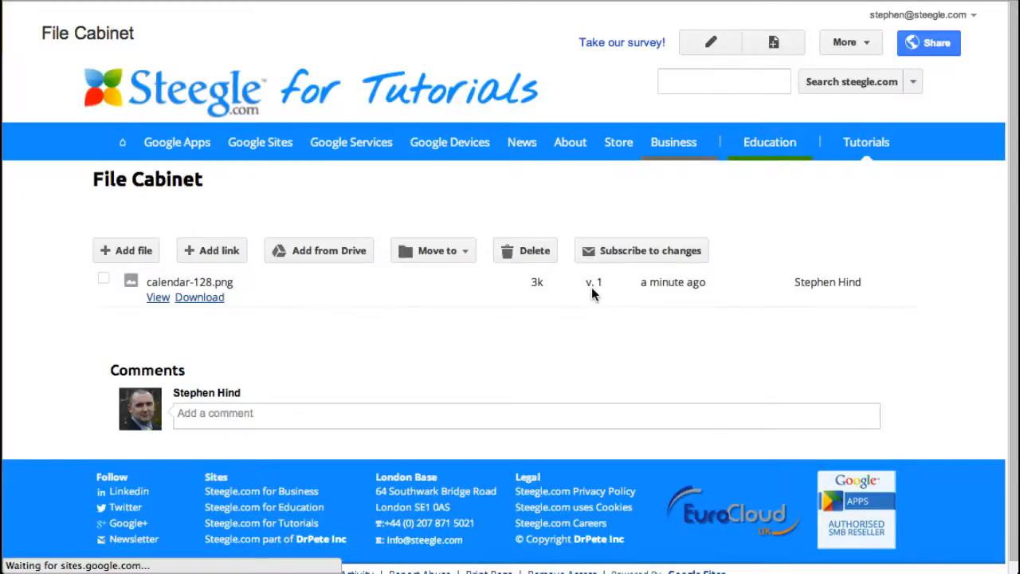
{"action": "left_click", "coordinate": [593, 282]}
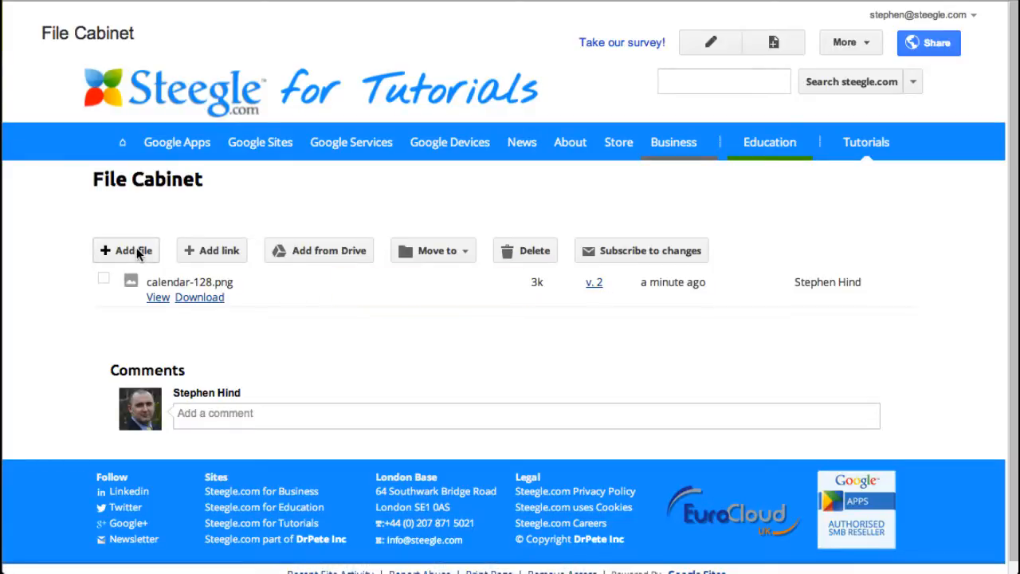
Upload adsense-128, chrome-devices, chromebook-lockup and docs-128 PNGs together, each at version 1.
{"action": "left_click", "coordinate": [125, 250]}
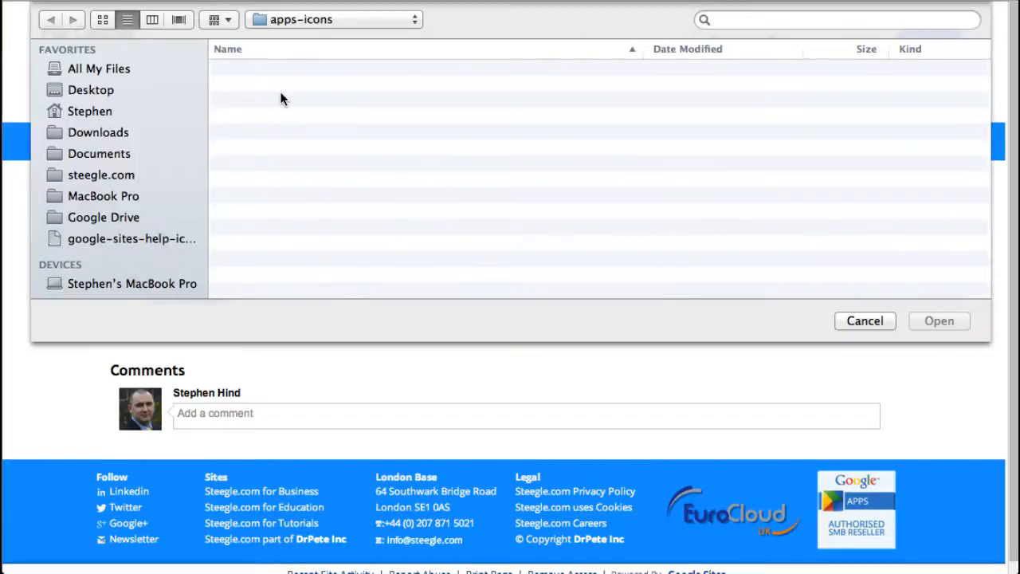
{"action": "left_click", "coordinate": [295, 70]}
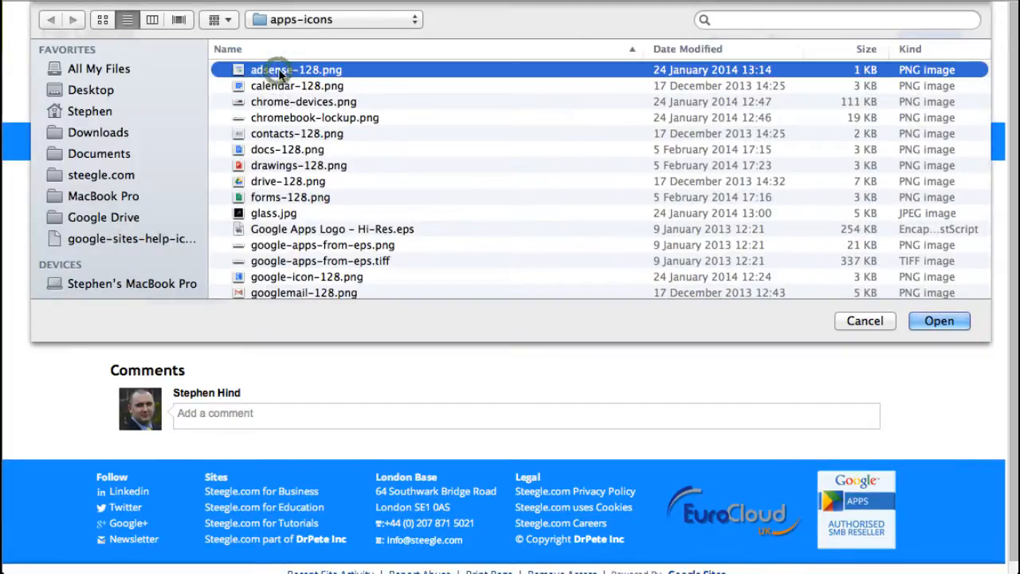
{"action": "left_click", "coordinate": [315, 117]}
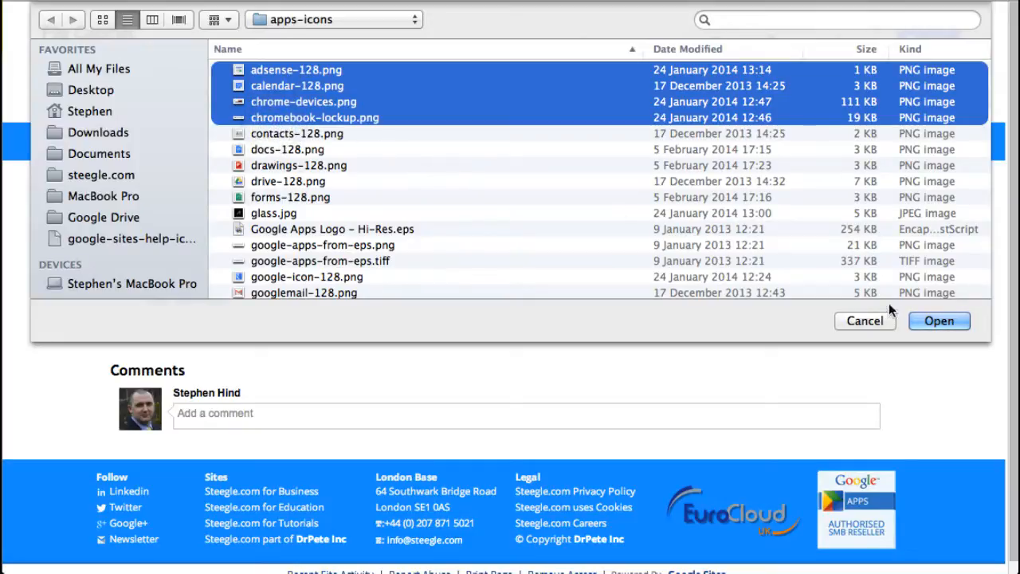
{"action": "mouse_move", "coordinate": [443, 153]}
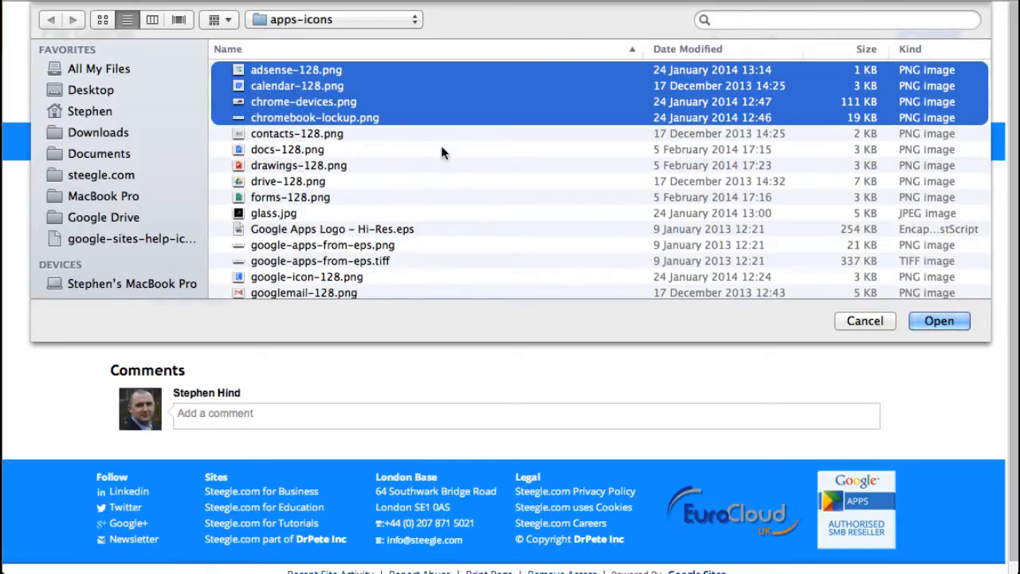
{"action": "mouse_move", "coordinate": [335, 94]}
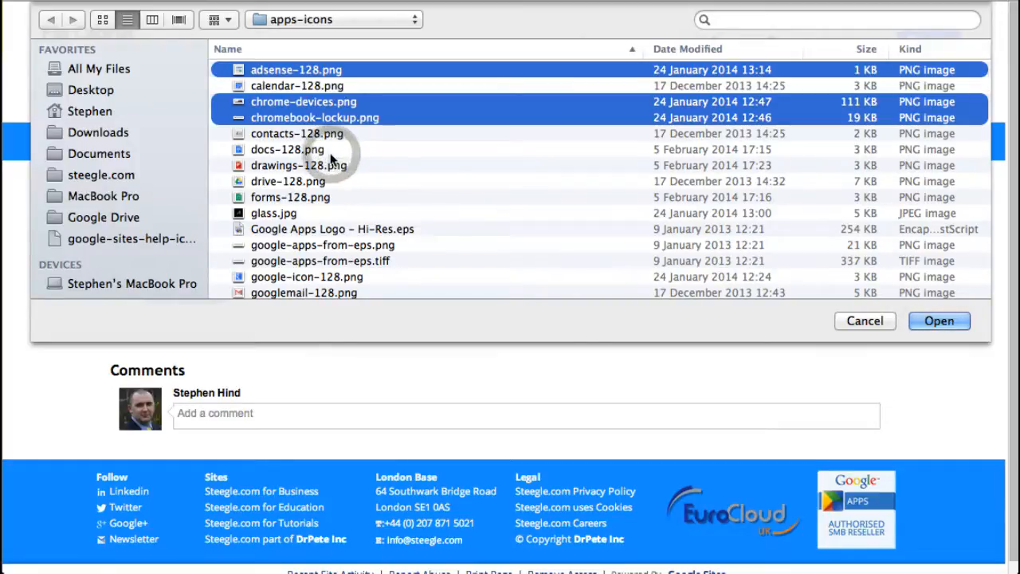
{"action": "left_click", "coordinate": [286, 150]}
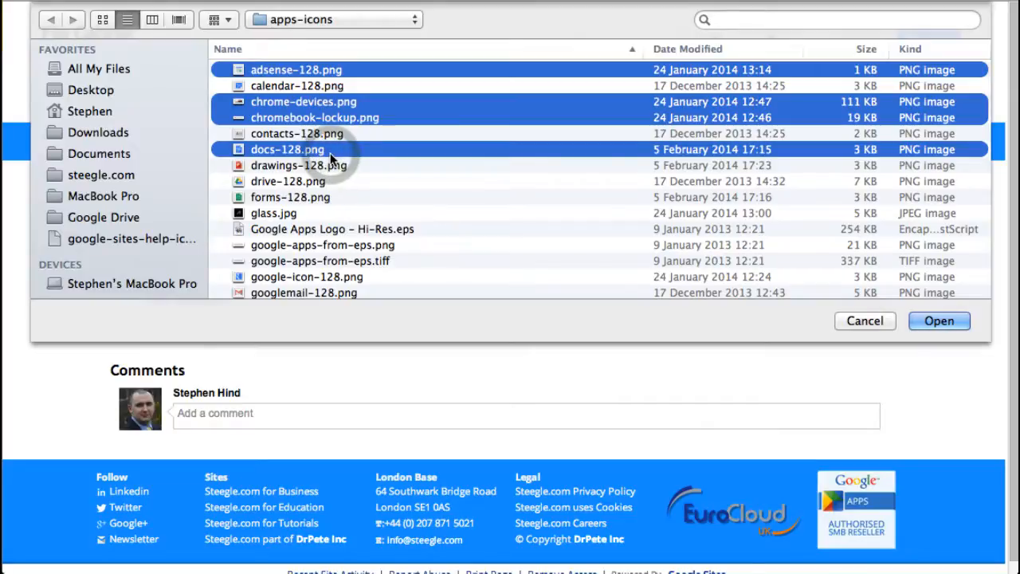
{"action": "mouse_move", "coordinate": [848, 316]}
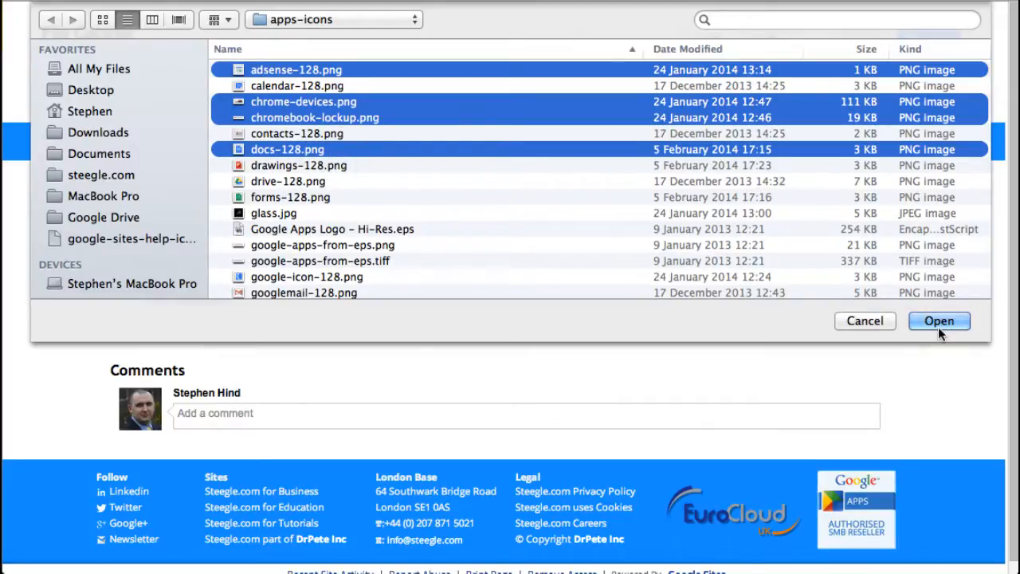
{"action": "left_click", "coordinate": [939, 321]}
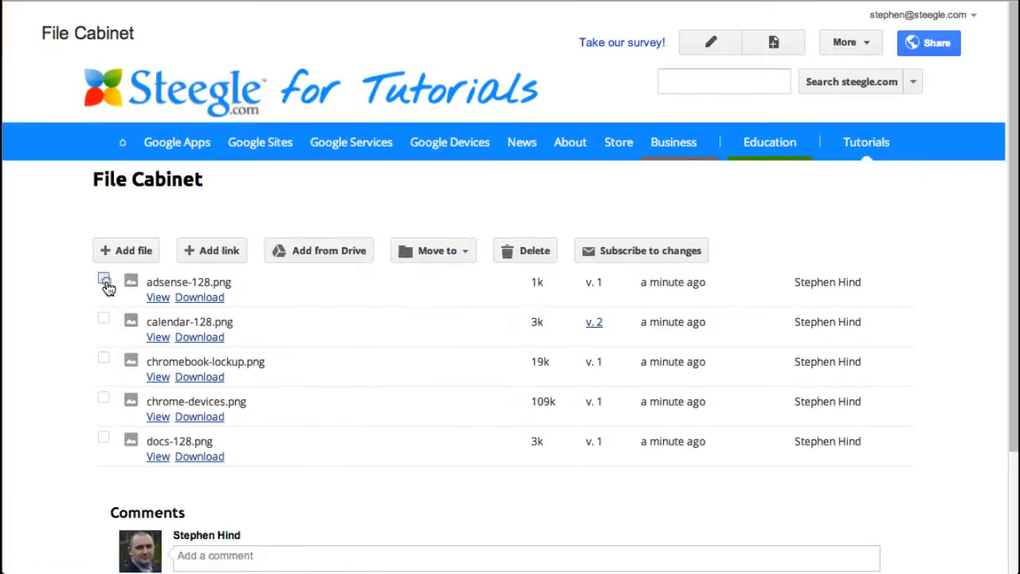
Move all five uploaded images into a new folder named 'Google Apps Icons'.
{"action": "left_click", "coordinate": [104, 317]}
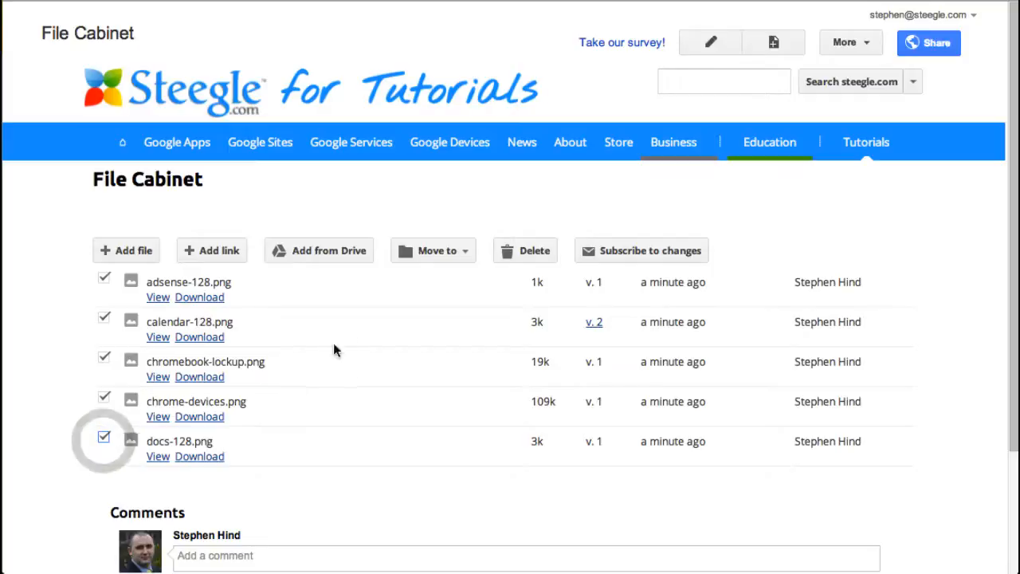
{"action": "left_click", "coordinate": [433, 250]}
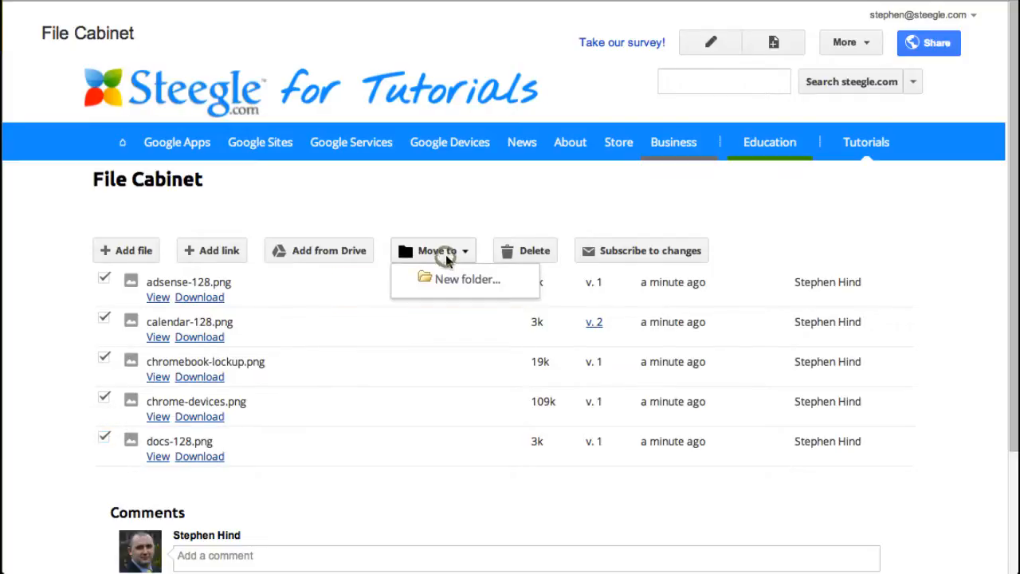
{"action": "left_click", "coordinate": [467, 279]}
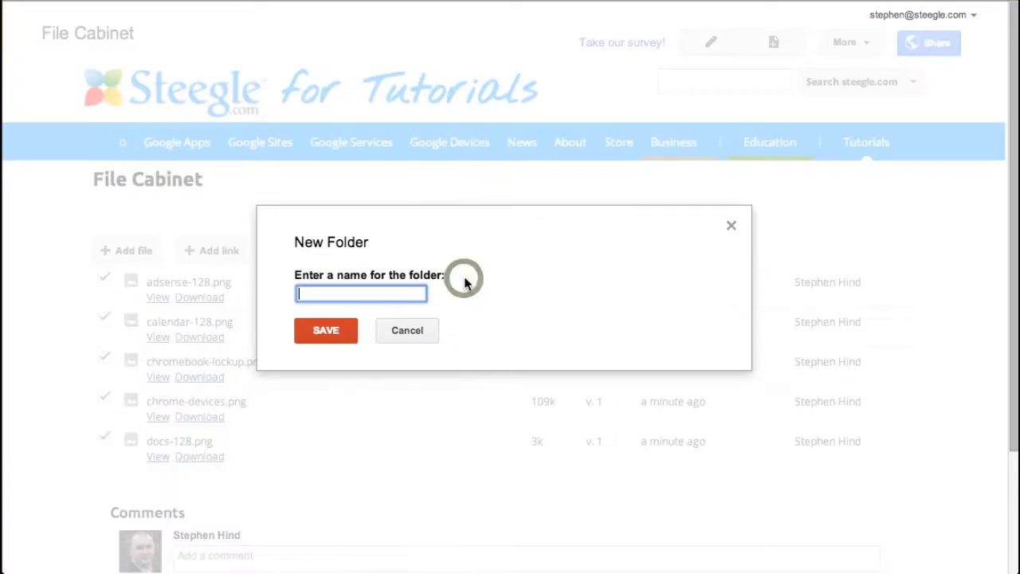
{"action": "type", "text": "C"}
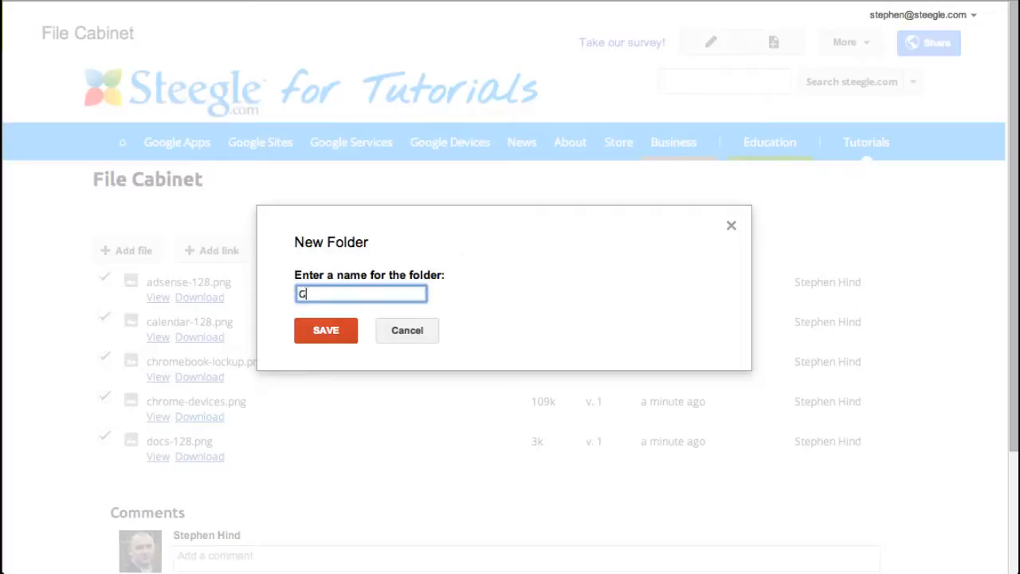
{"action": "type", "text": "Google App"}
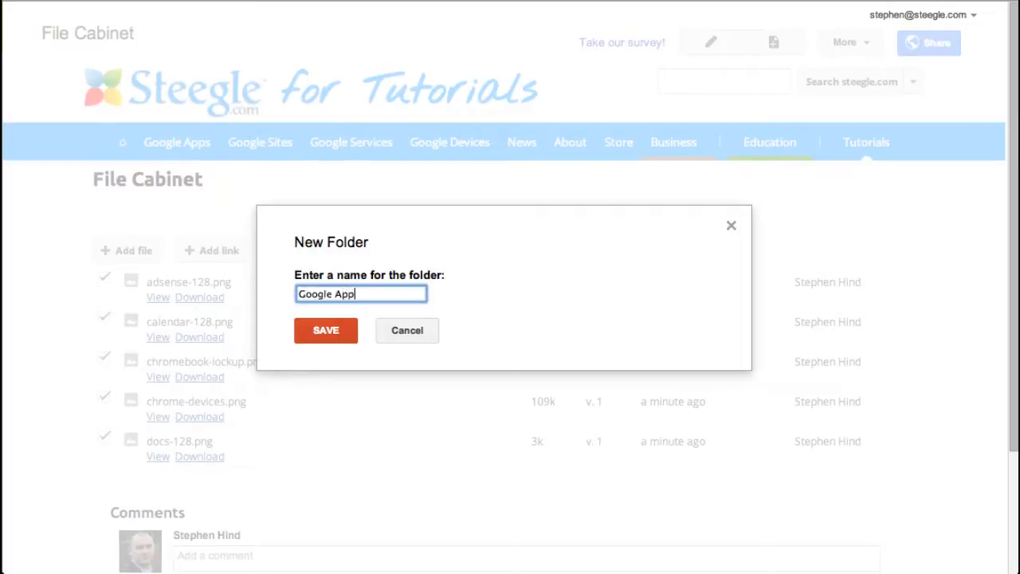
{"action": "type", "text": "s"}
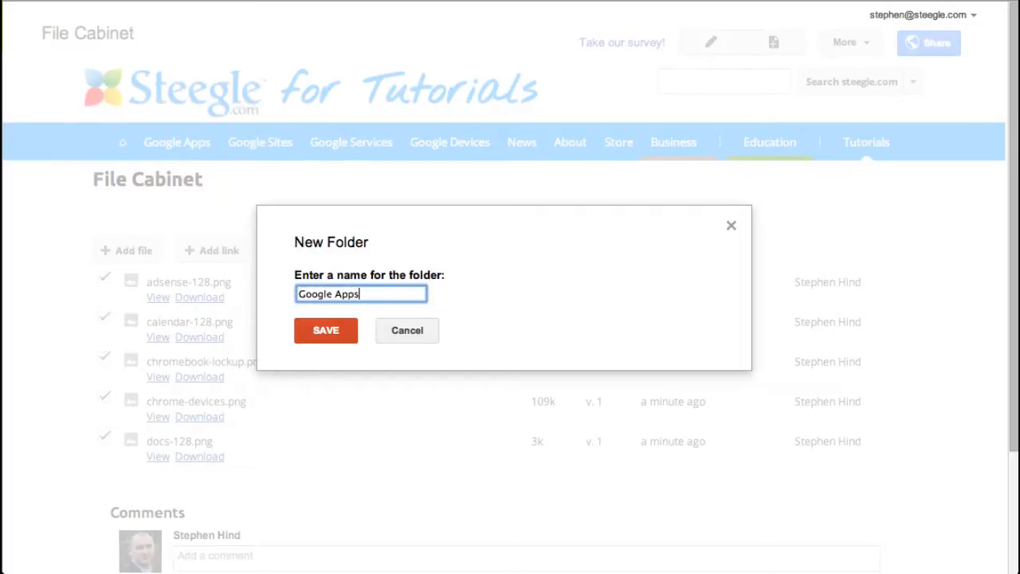
{"action": "type", "text": "Icons"}
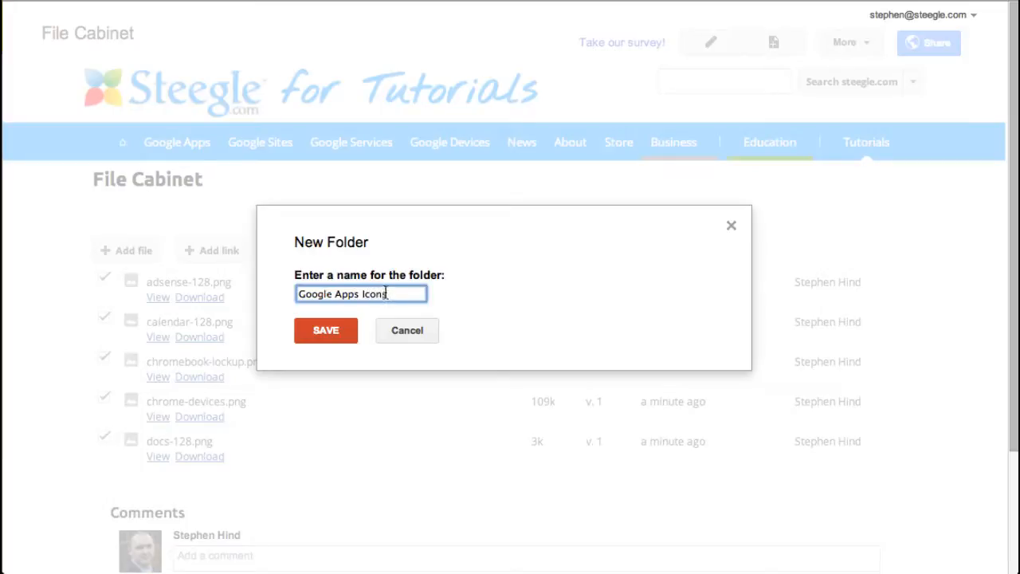
{"action": "left_click", "coordinate": [326, 330]}
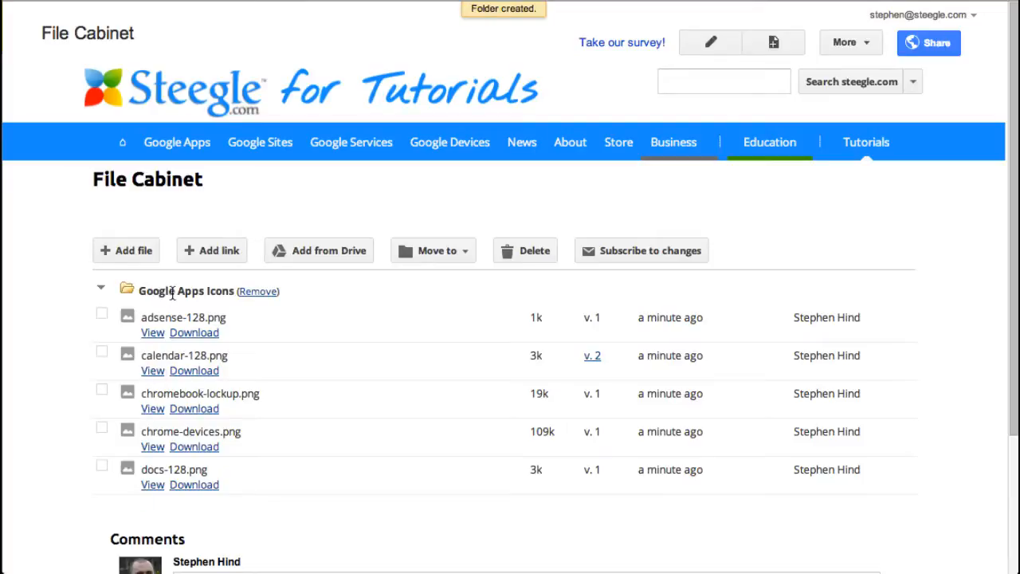
{"action": "left_click", "coordinate": [99, 287]}
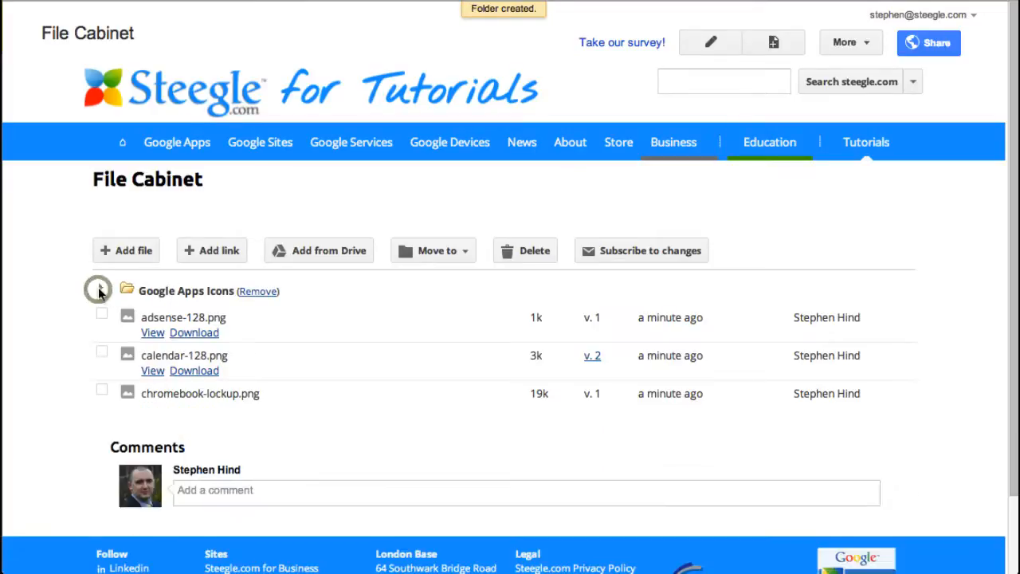
{"action": "left_click", "coordinate": [99, 290]}
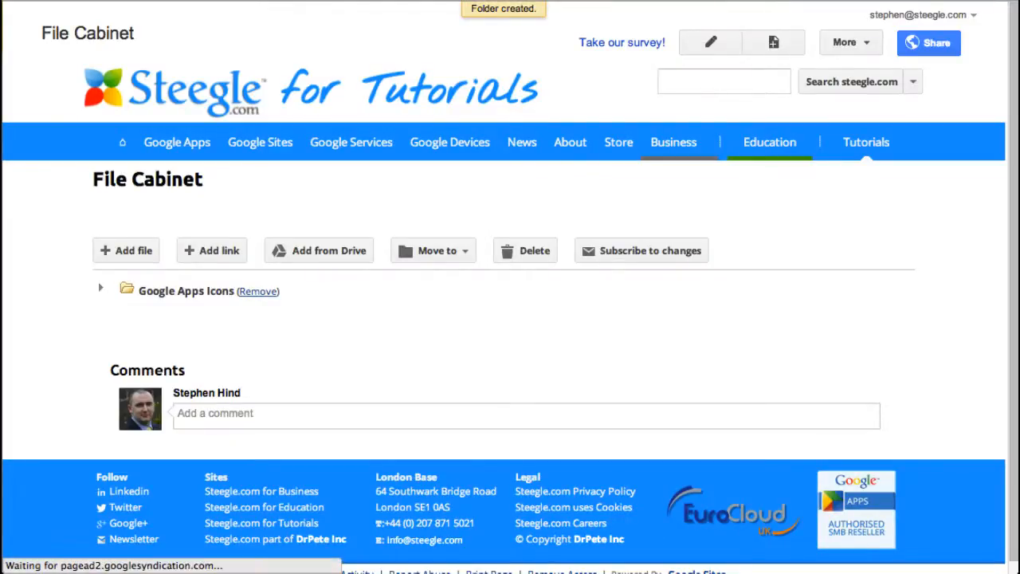
{"action": "left_click", "coordinate": [101, 287]}
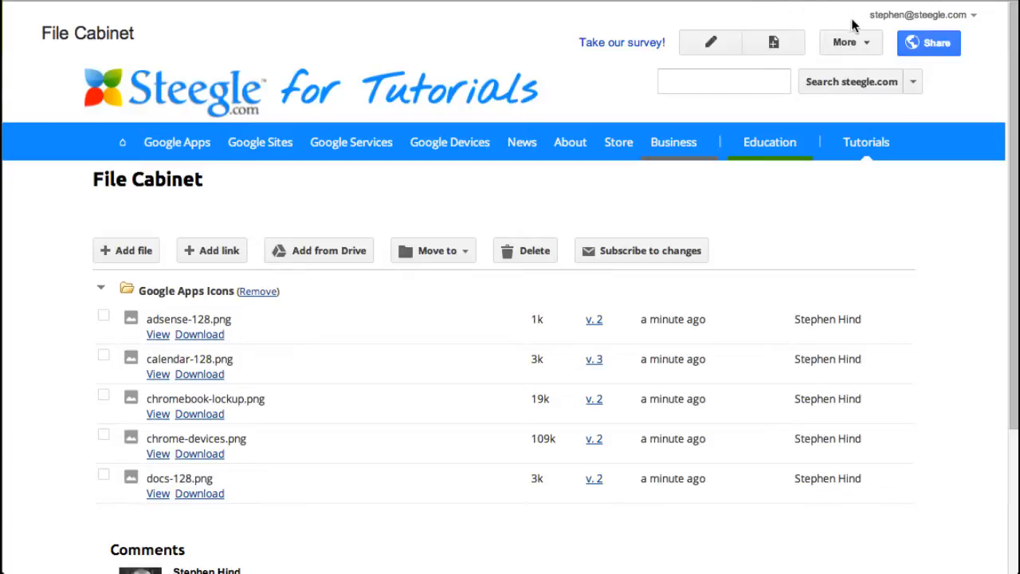
{"action": "mouse_move", "coordinate": [837, 32]}
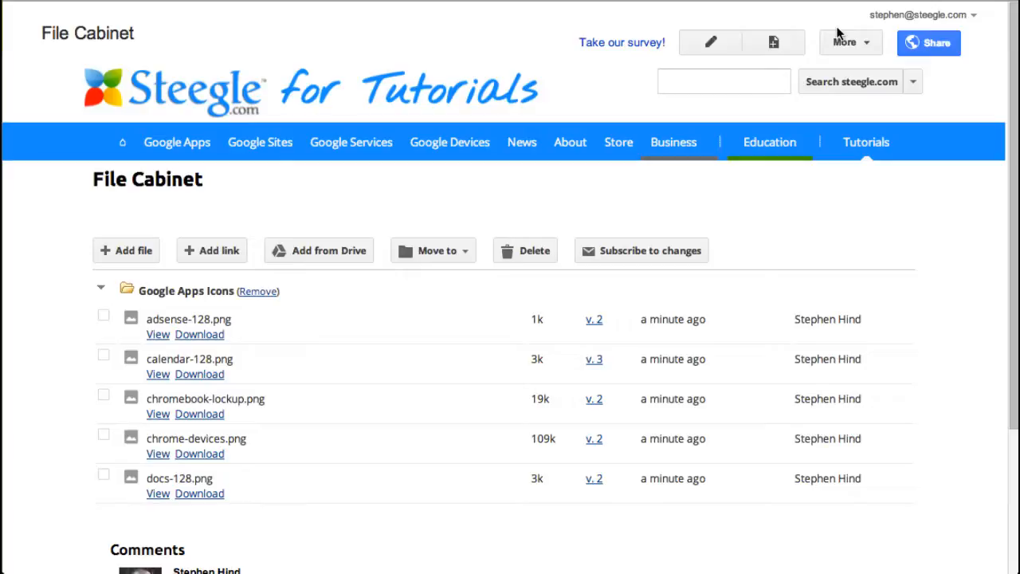
{"action": "mouse_move", "coordinate": [844, 41]}
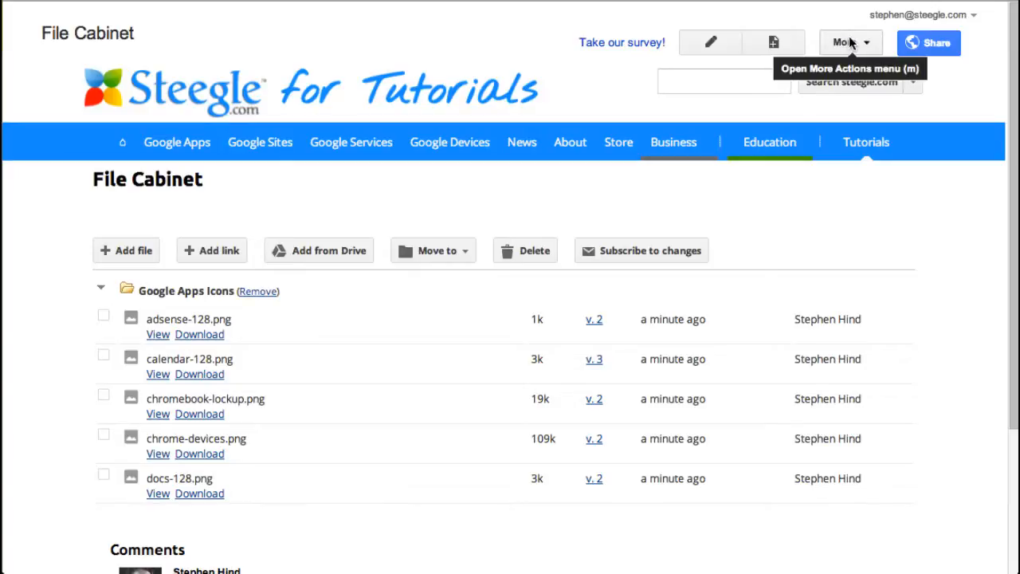
In Page Settings, enable Collapse folders by default and Show column headers, then save.
{"action": "left_click", "coordinate": [844, 41]}
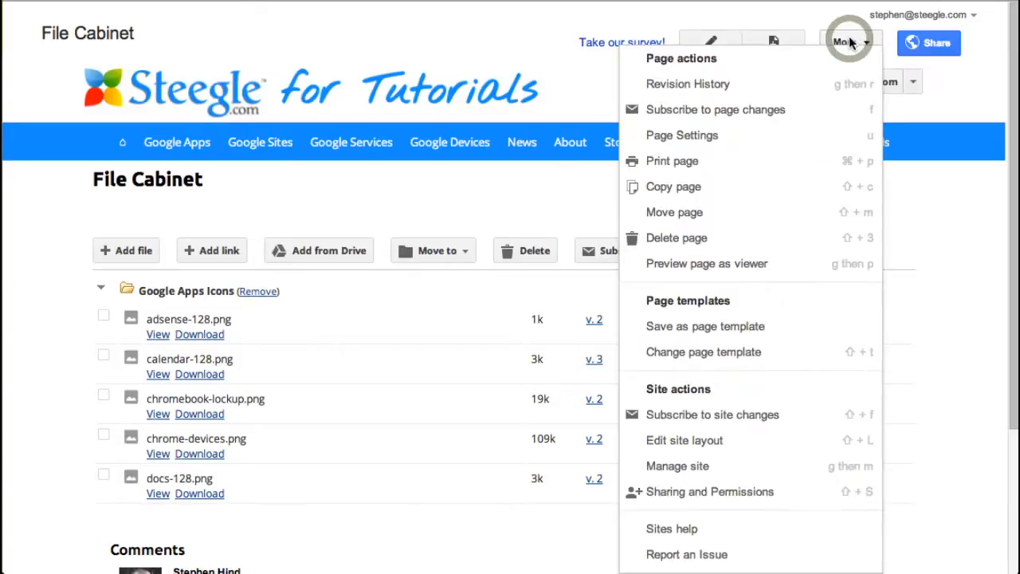
{"action": "left_click", "coordinate": [682, 134]}
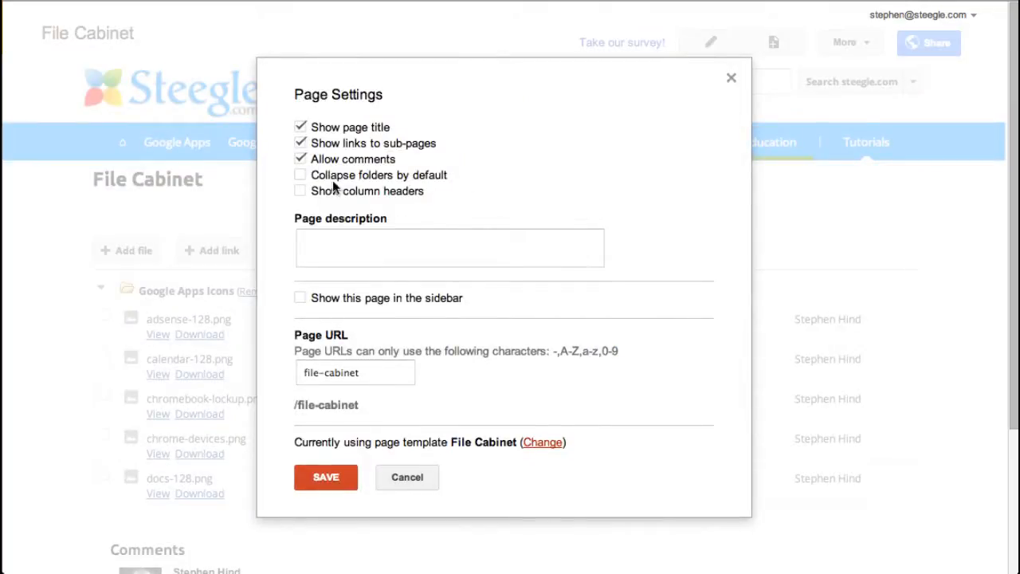
{"action": "left_click", "coordinate": [300, 174]}
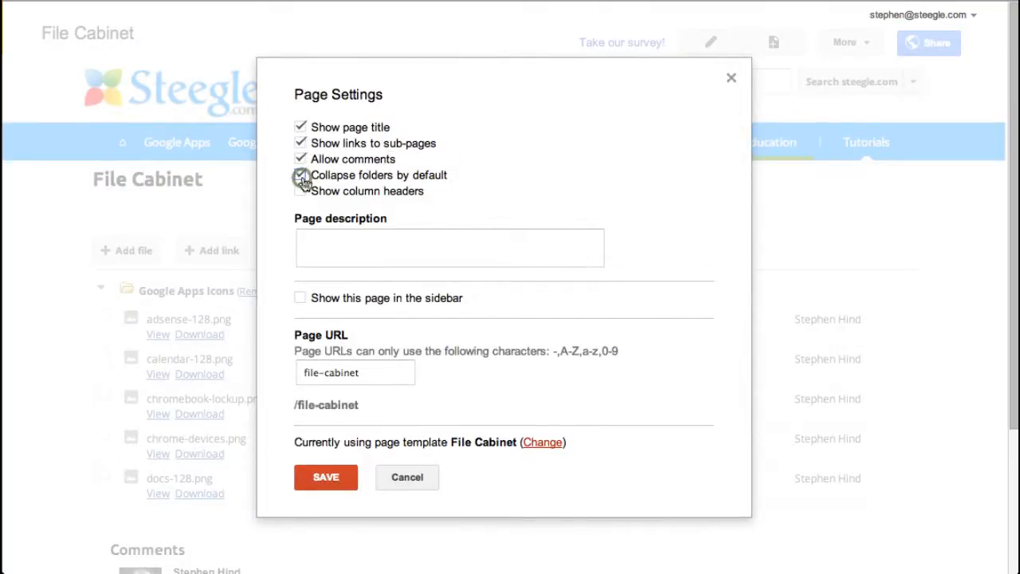
{"action": "left_click", "coordinate": [300, 191]}
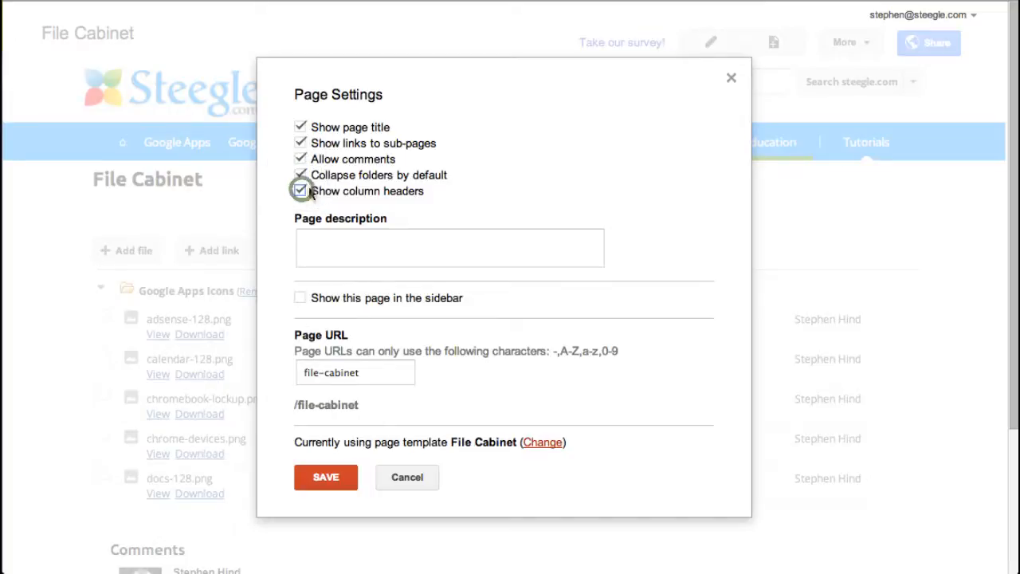
{"action": "left_click", "coordinate": [301, 191]}
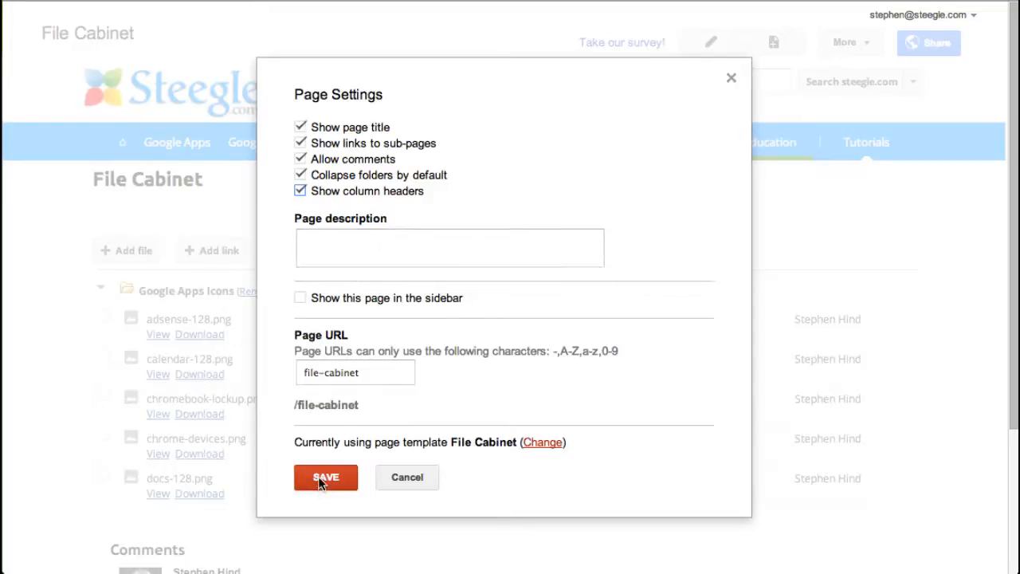
{"action": "left_click", "coordinate": [325, 477]}
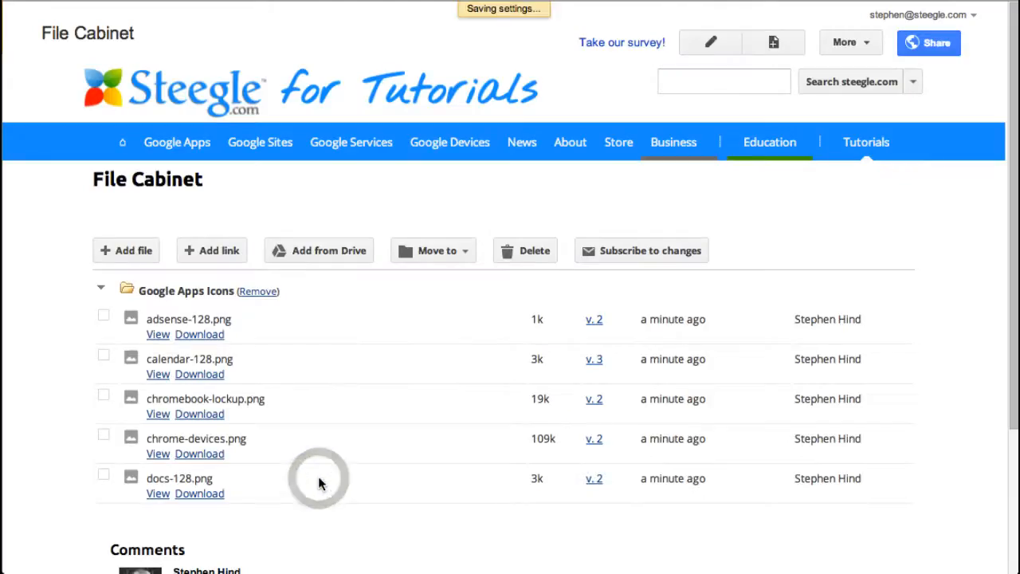
Expand the Google Apps Icons folder and sort its files by Size, largest first.
{"action": "left_click", "coordinate": [101, 287]}
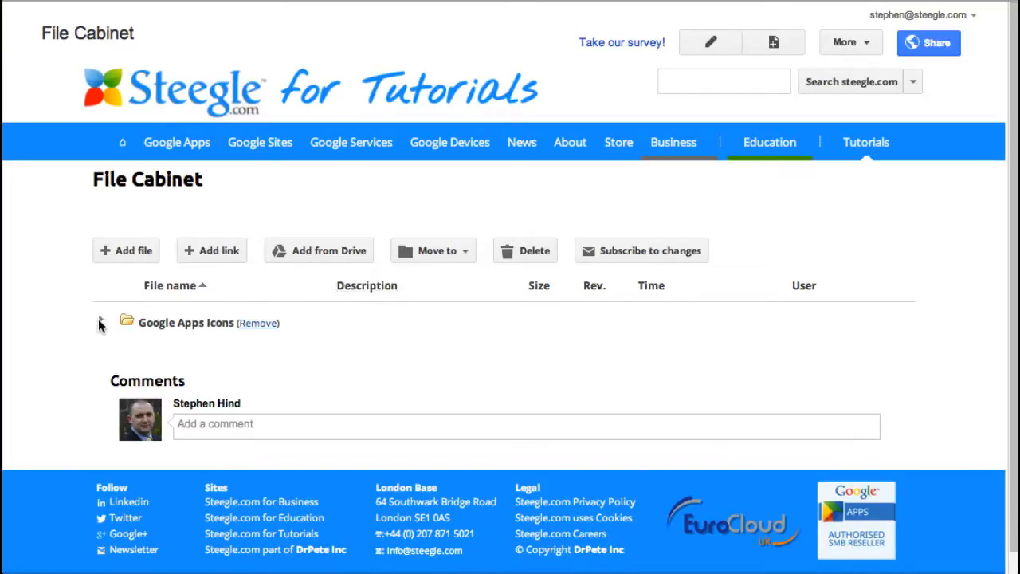
{"action": "left_click", "coordinate": [102, 322]}
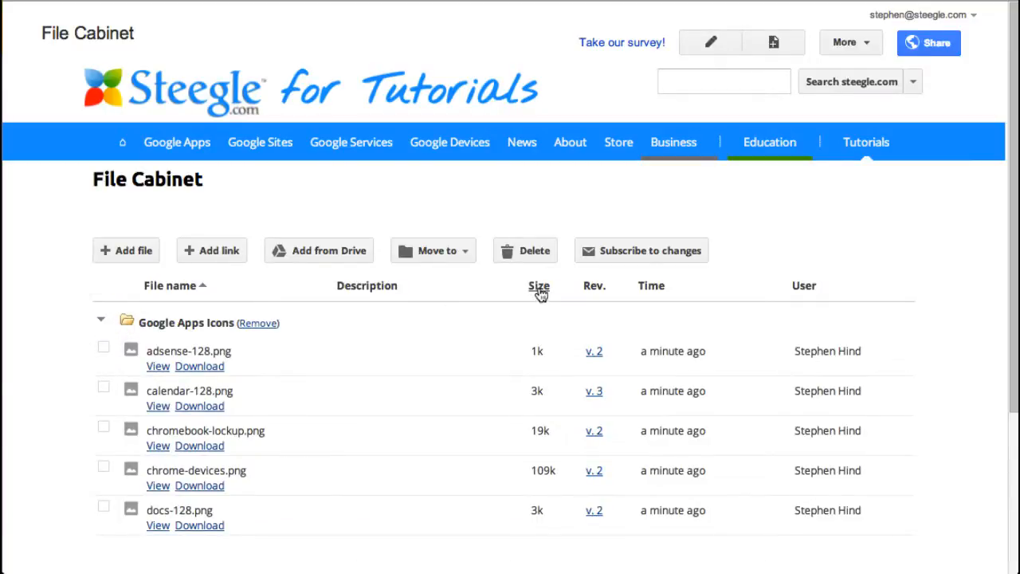
{"action": "left_click", "coordinate": [538, 285]}
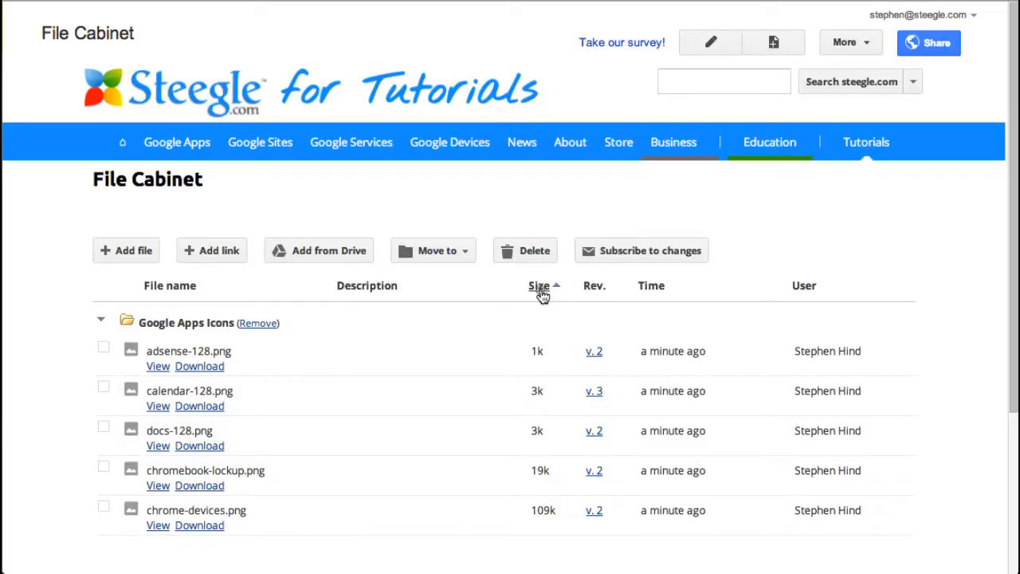
{"action": "left_click", "coordinate": [538, 286]}
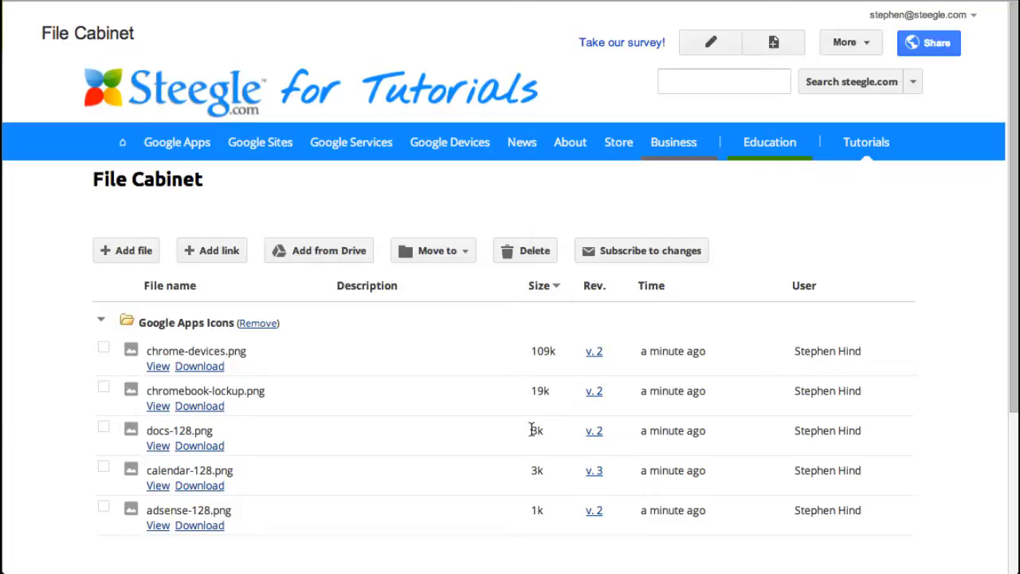
{"action": "mouse_move", "coordinate": [675, 408]}
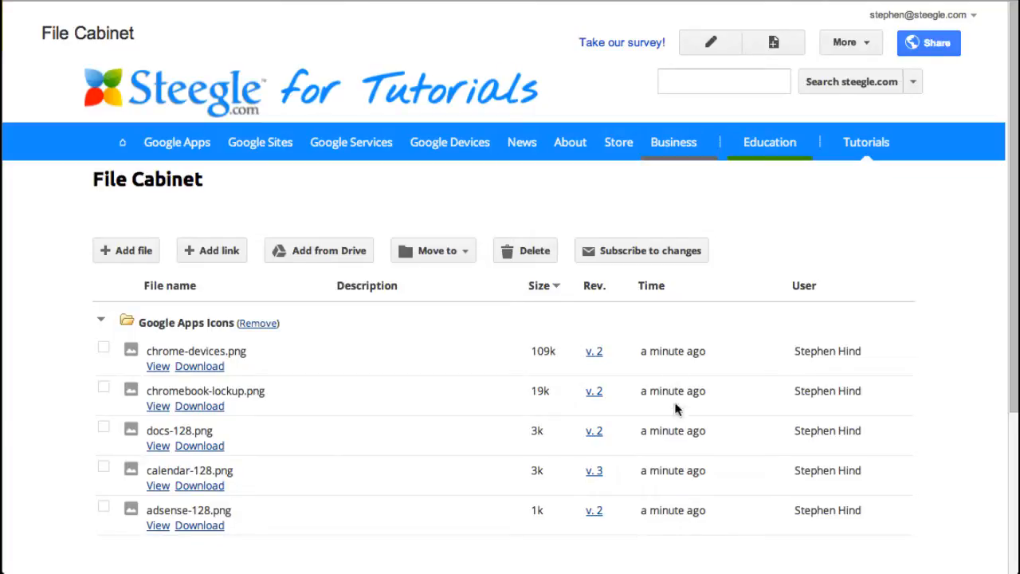